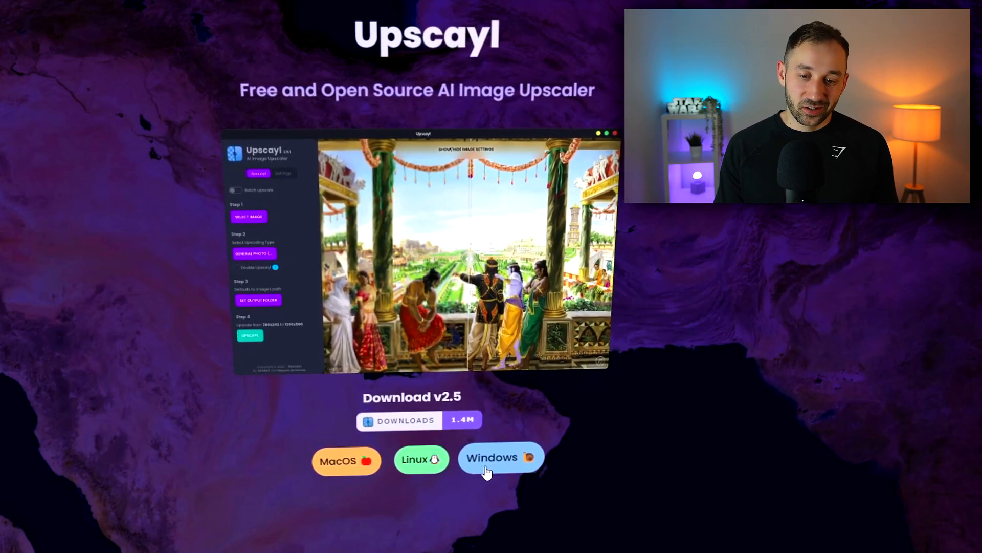
Download the Windows release of Upscayl from the v2.5 download page
left_click(499, 456)
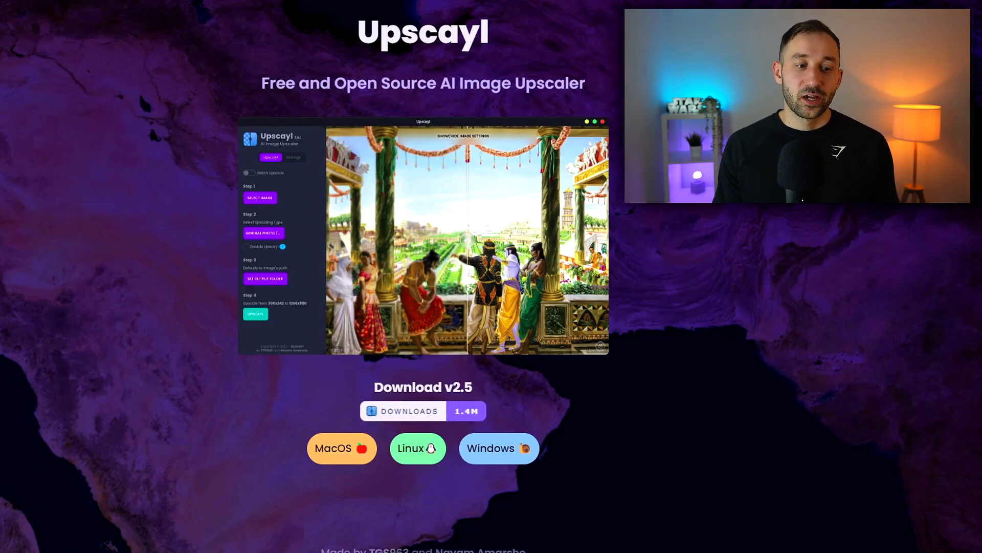
mouse_move(74, 532)
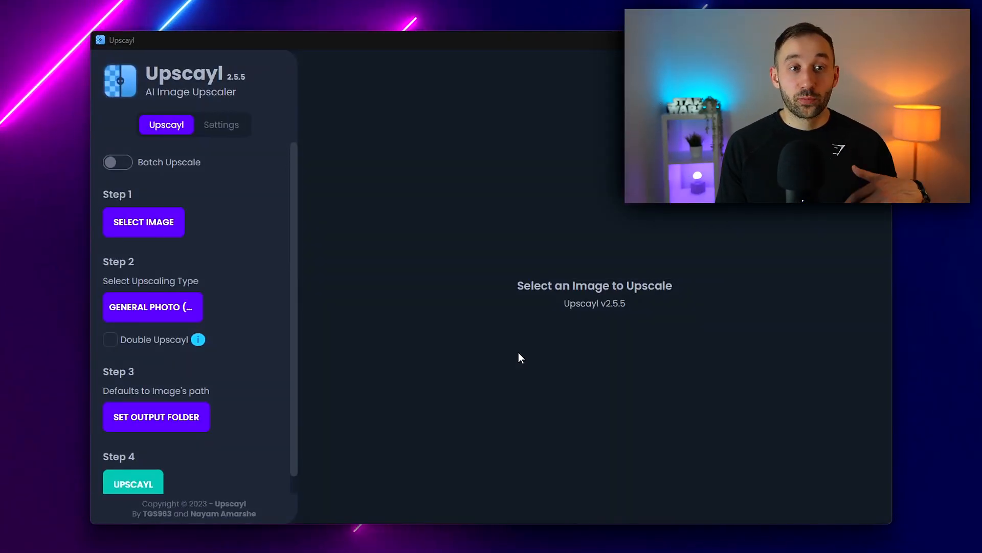
mouse_move(357, 293)
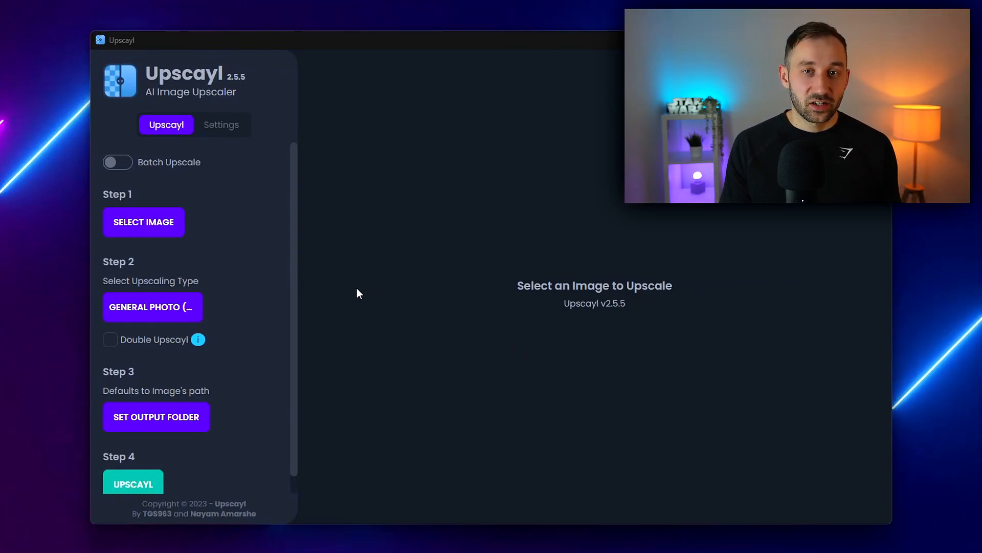
mouse_move(221, 125)
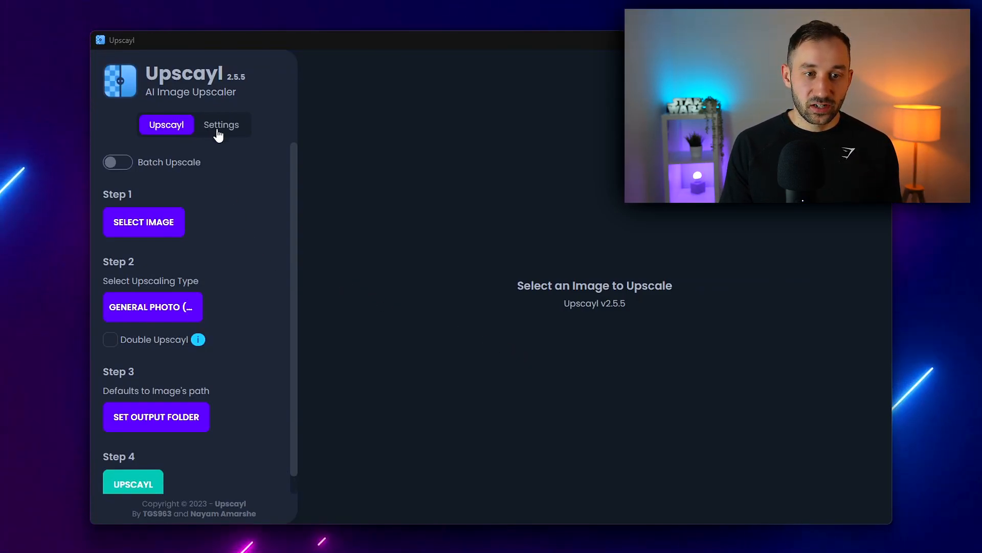
left_click(221, 124)
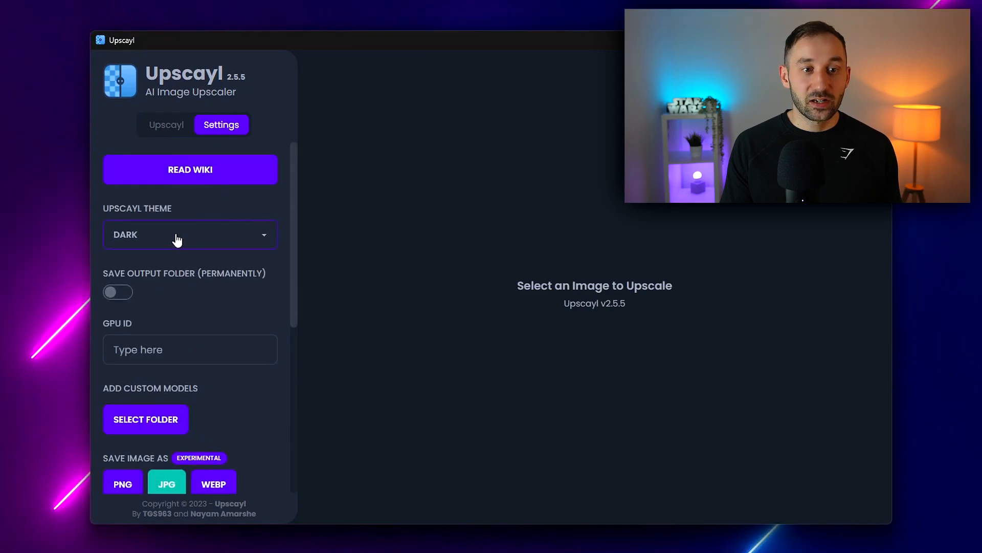
left_click(190, 234)
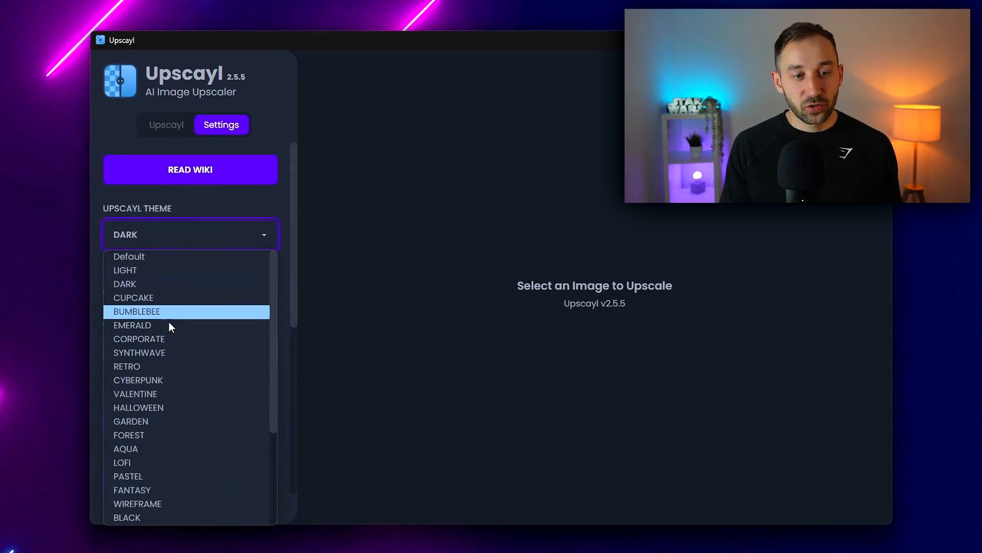
left_click(139, 352)
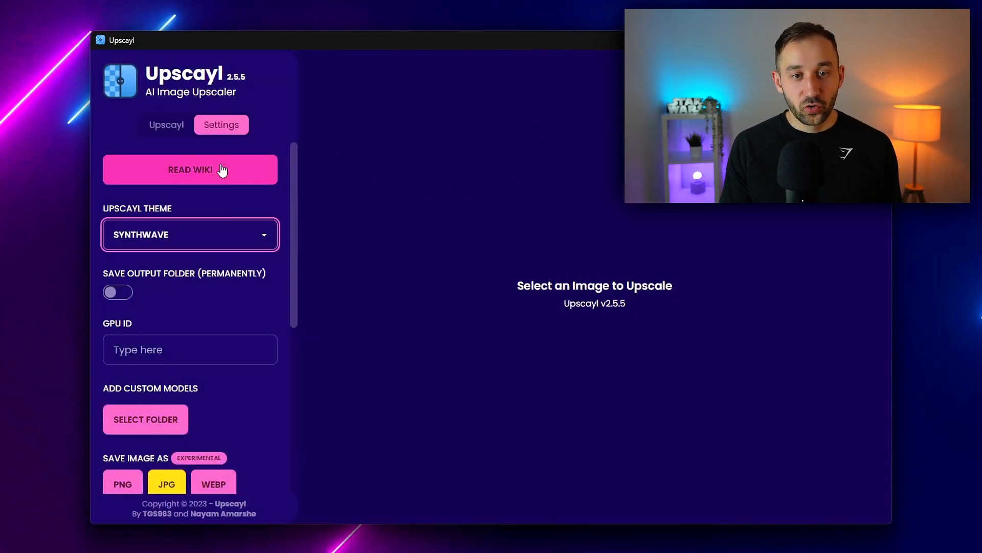
left_click(190, 234)
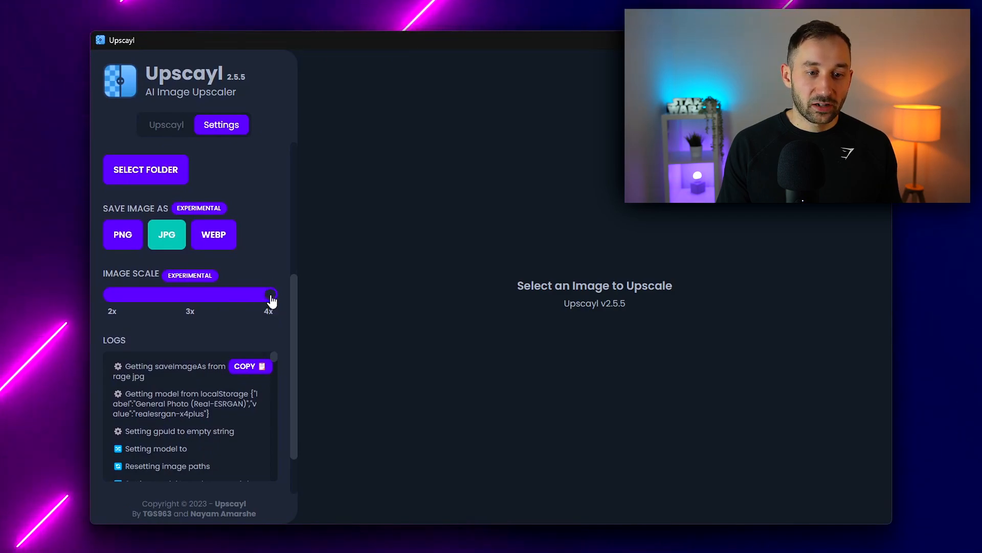
left_click_drag(269, 295, 110, 295)
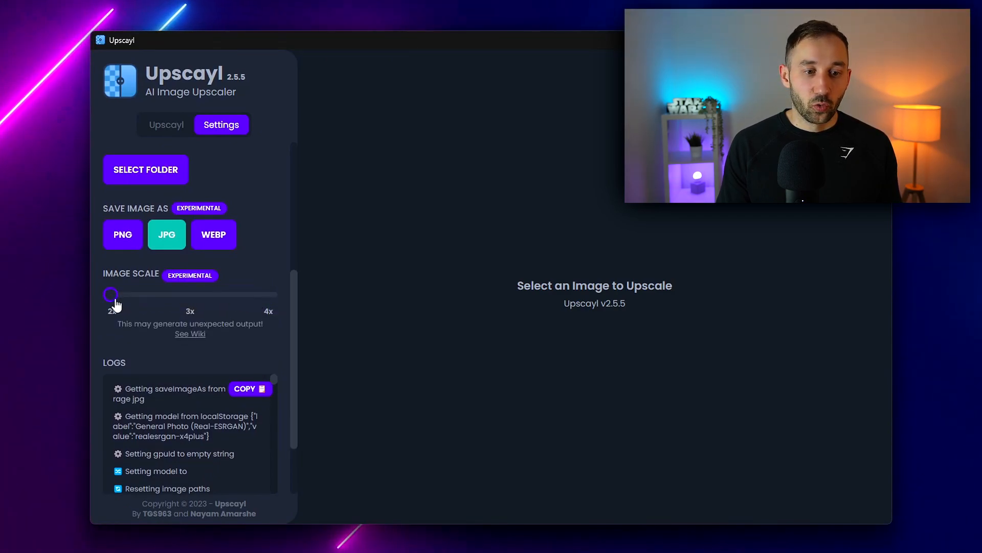
left_click_drag(111, 294, 268, 294)
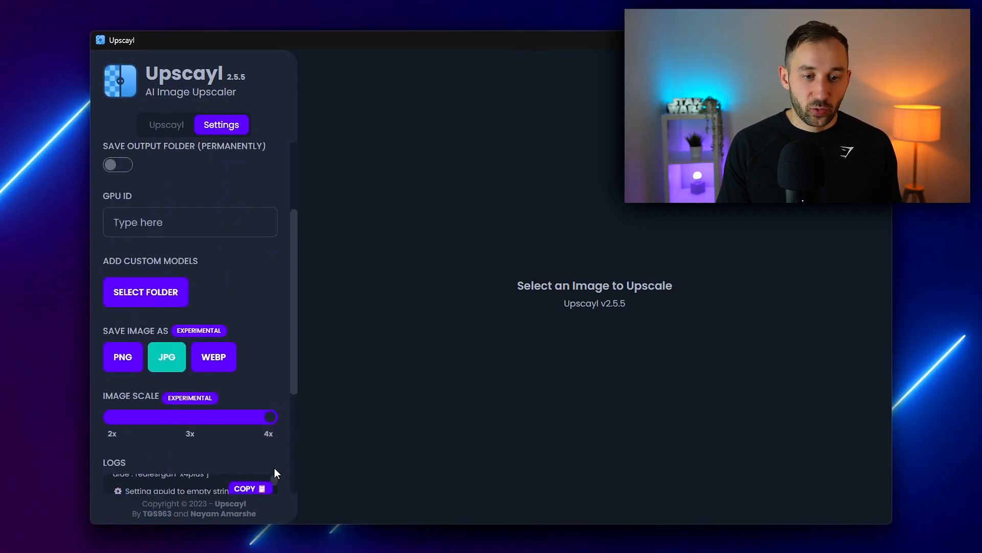
left_click(166, 124)
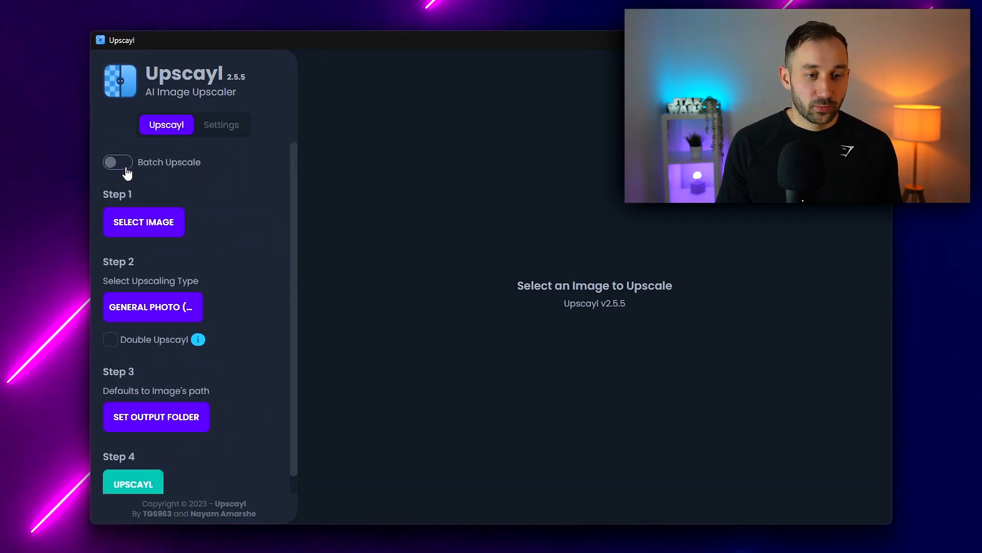
mouse_move(208, 225)
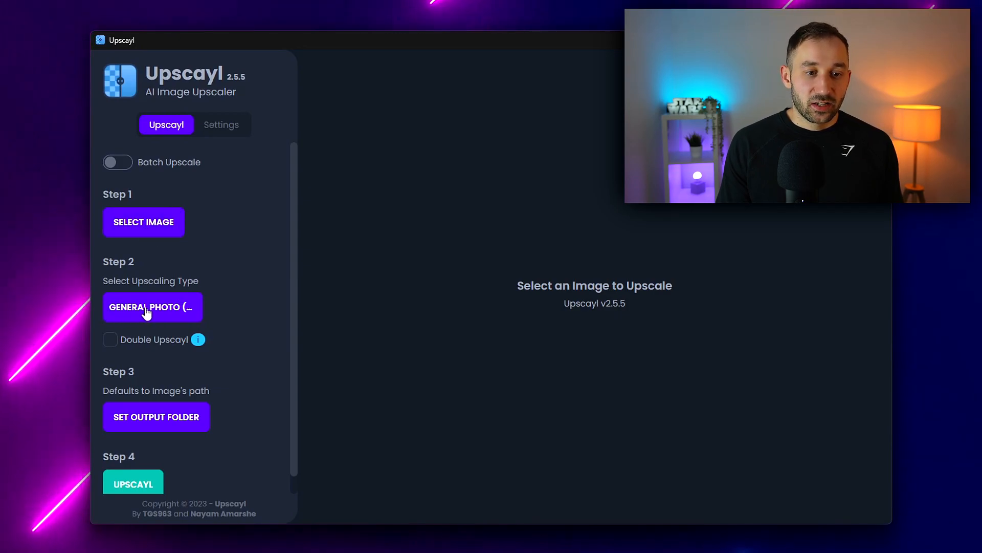
left_click(152, 307)
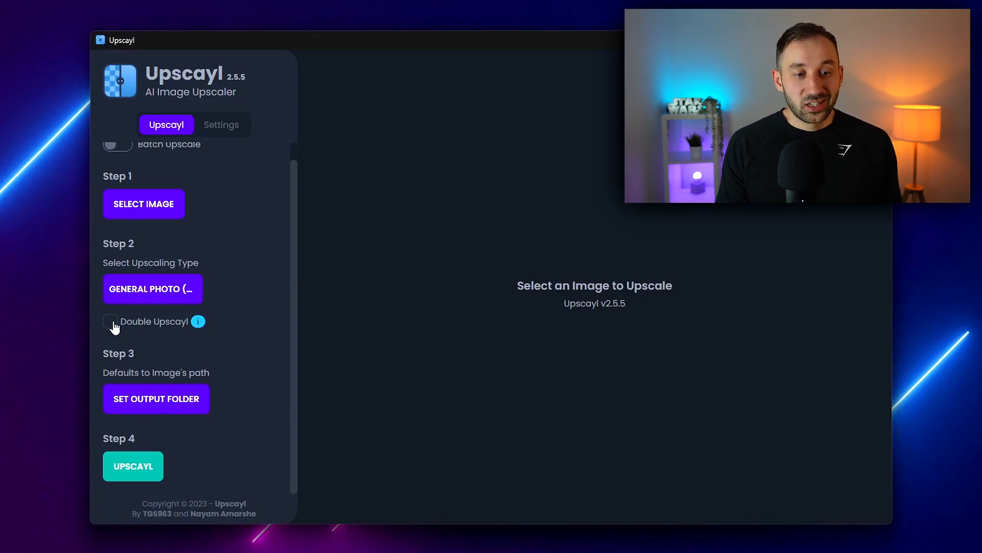
left_click(110, 321)
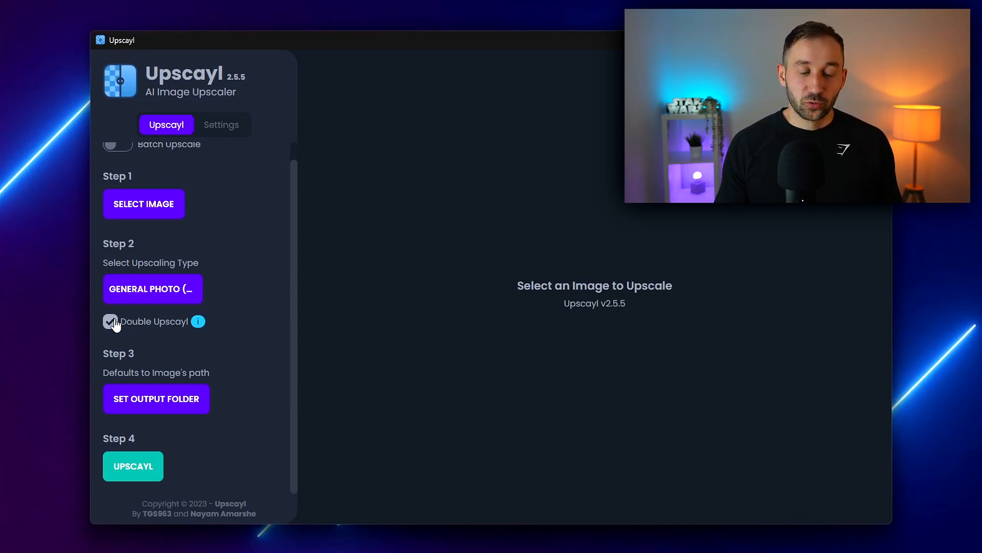
left_click(109, 320)
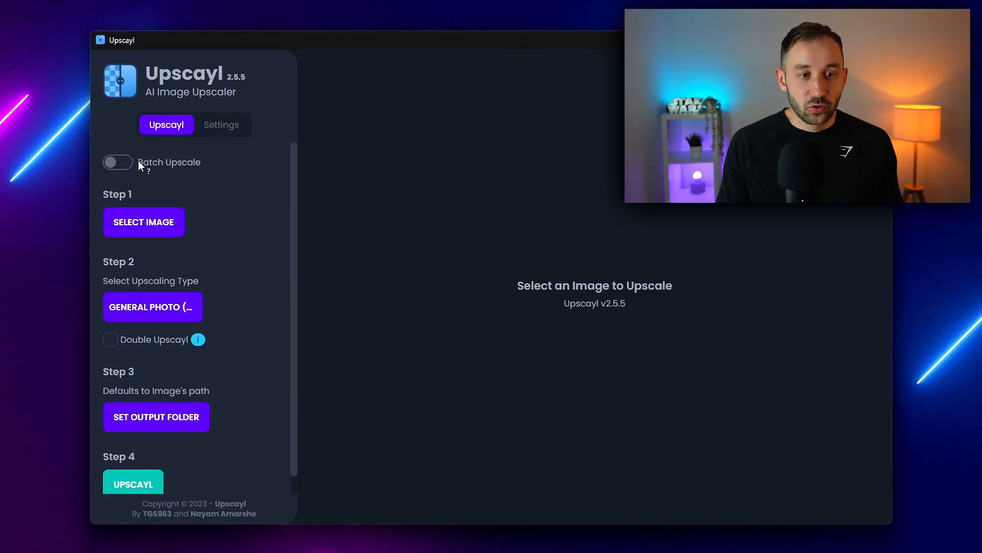
Turn Batch Upscale on and choose the Test Images folder as the source
left_click(117, 162)
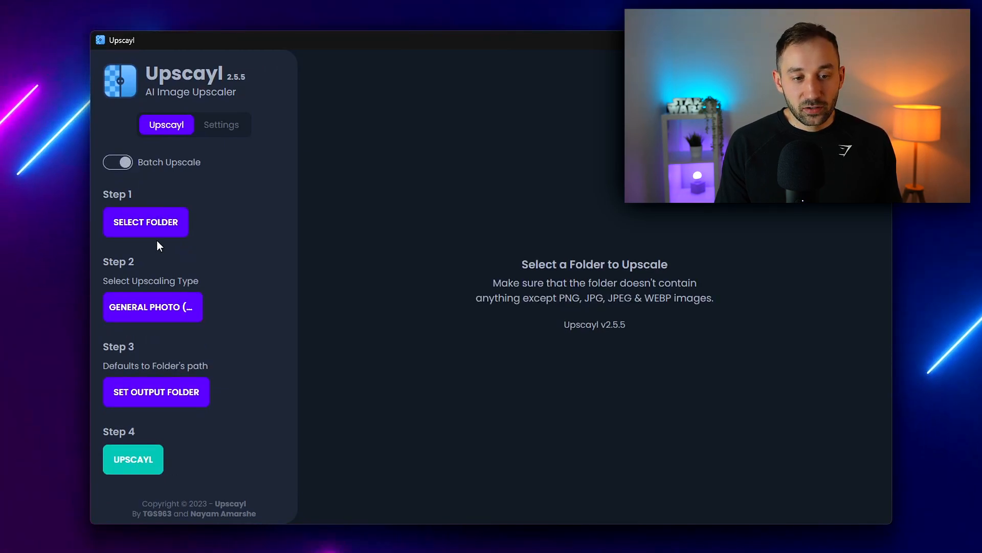
mouse_move(157, 376)
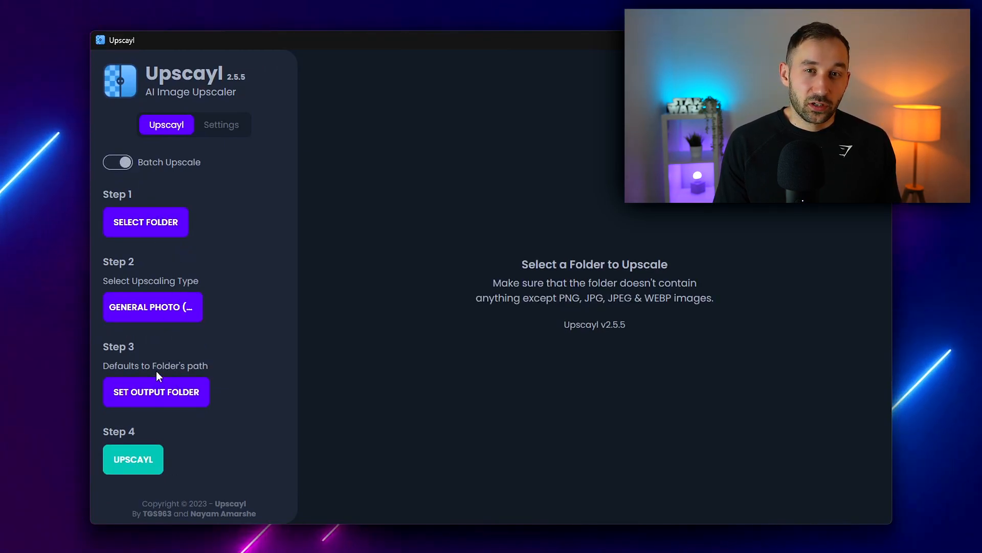
mouse_move(163, 340)
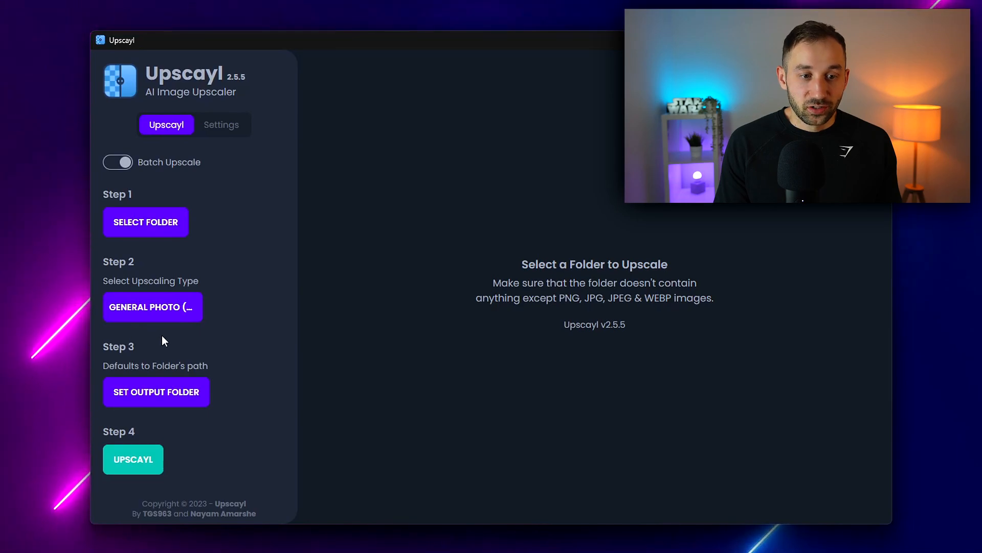
mouse_move(146, 222)
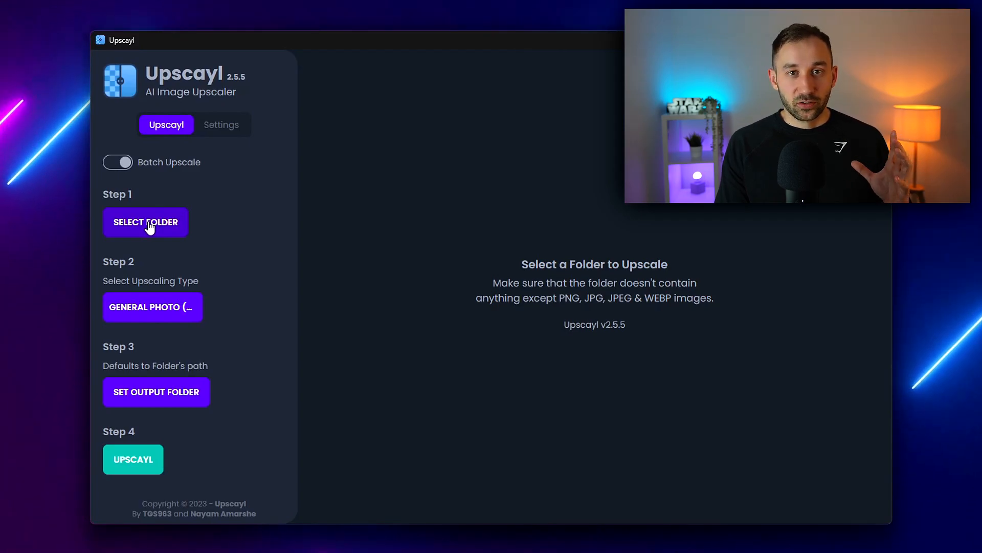
left_click(145, 222)
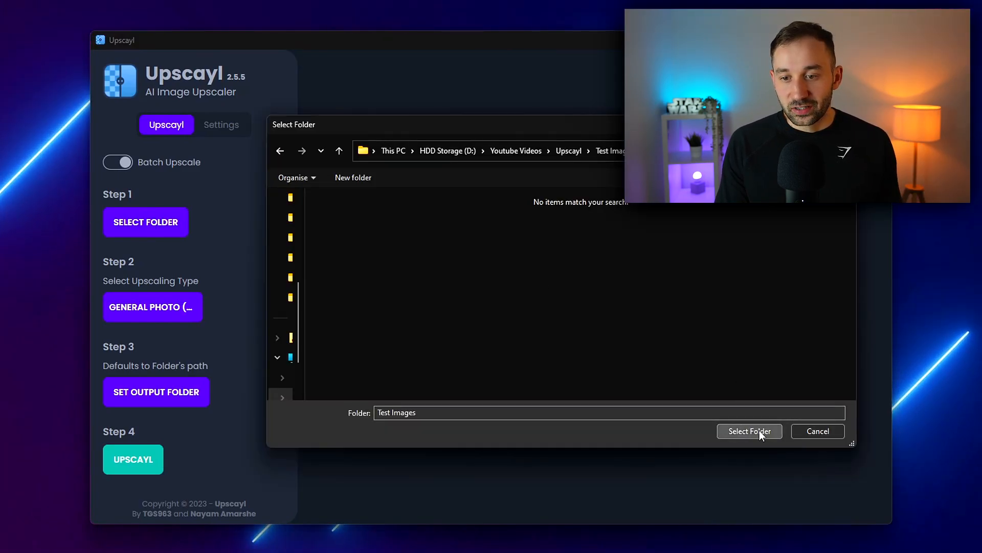
left_click(749, 431)
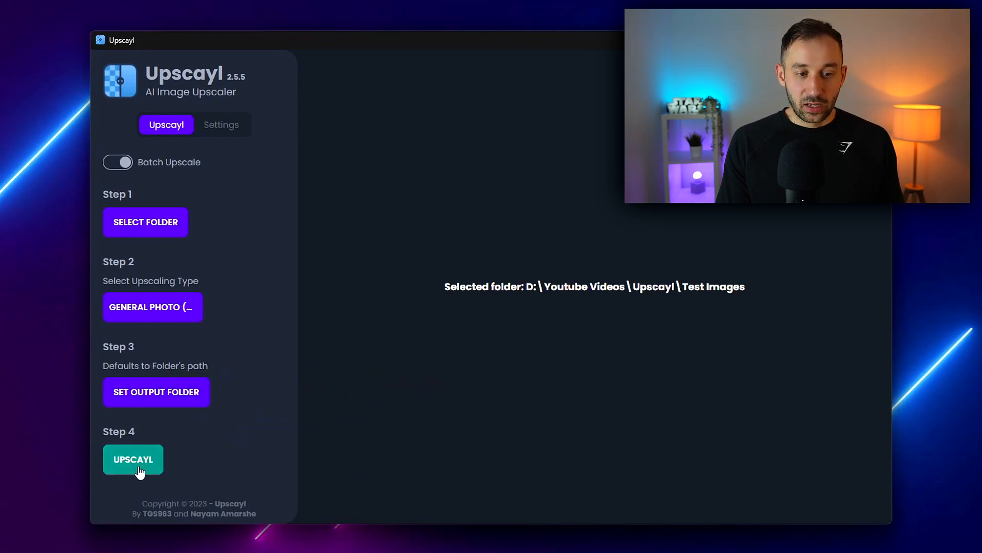
Run the batch upscale and view the Test Images_upscayled output as larger thumbnails
left_click(133, 460)
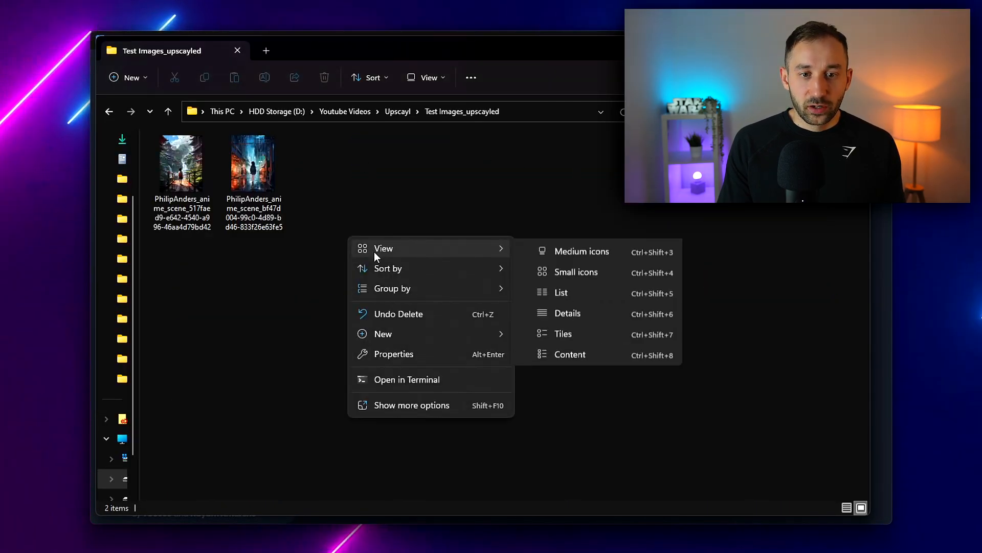
left_click(583, 252)
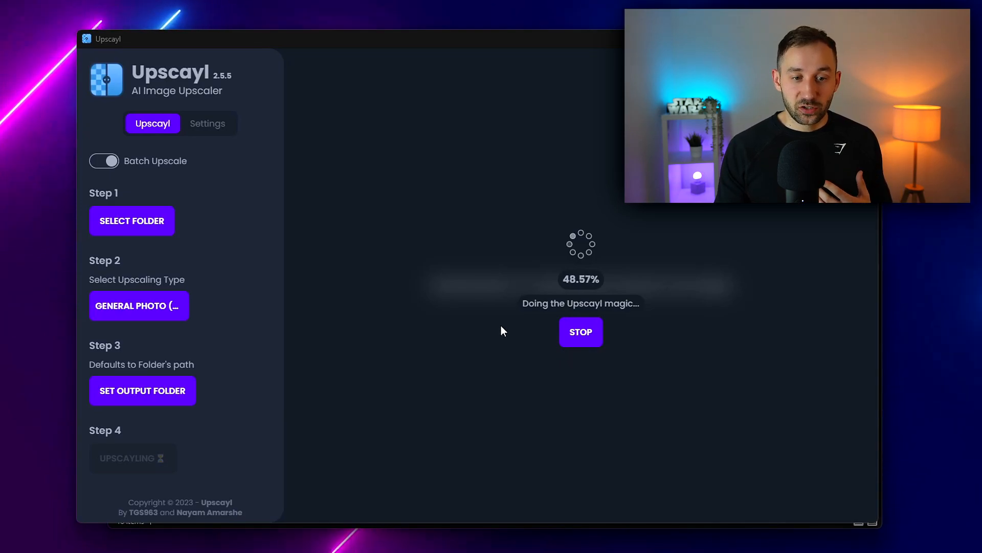
left_click(140, 306)
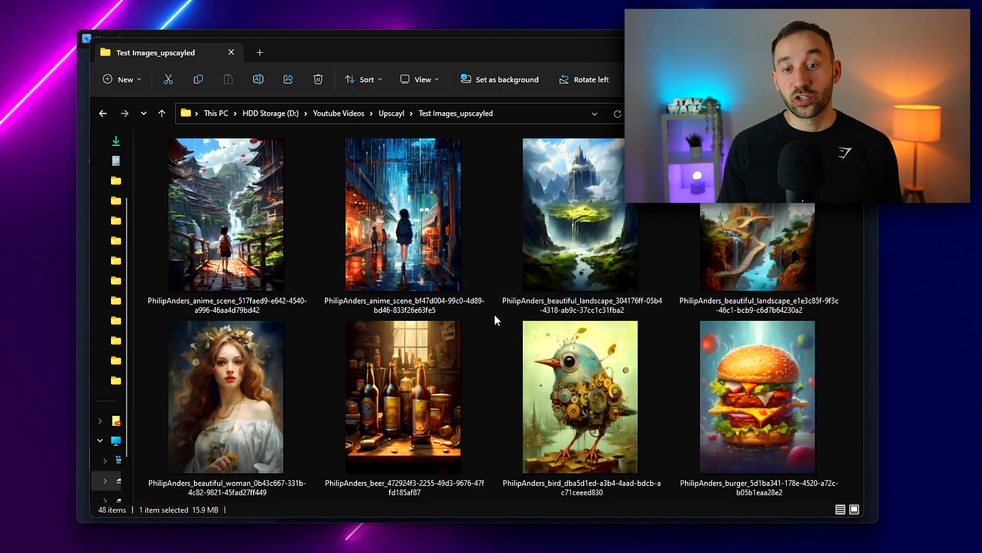
Scroll through the 48 upscaled thumbnails in Test Images_upscayled
scroll("down", 3)
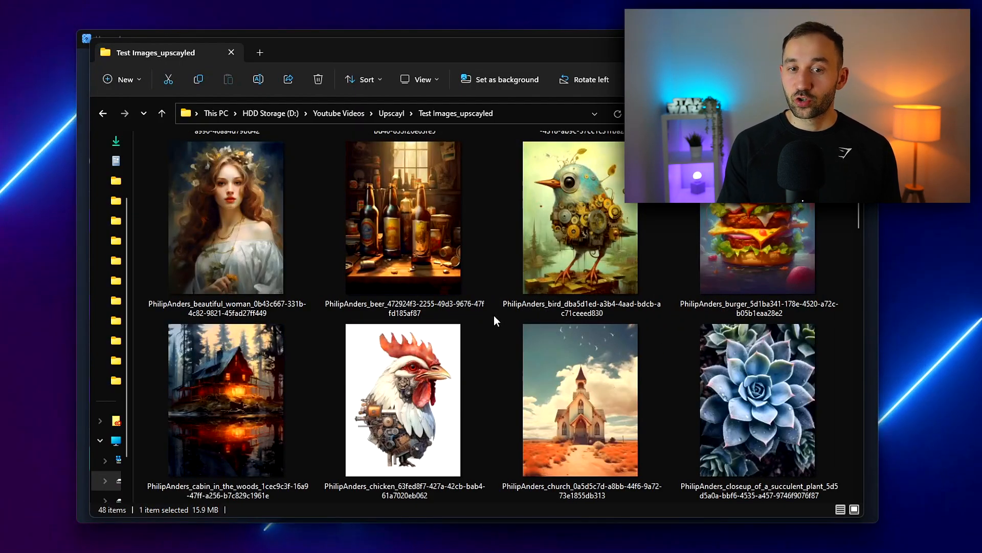
scroll("down", 3)
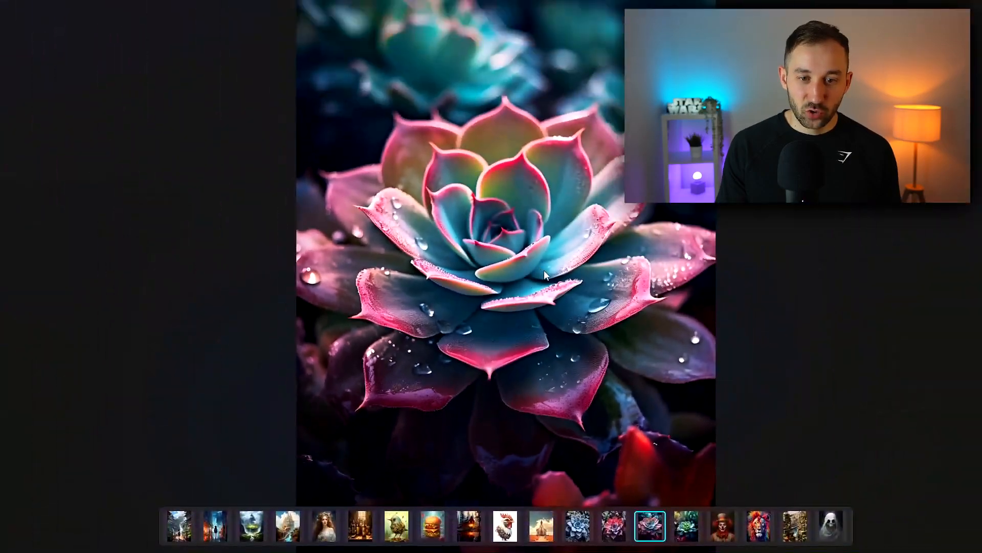
Display the dewy succulent picture from the filmstrip in the Photos viewer
left_click(431, 525)
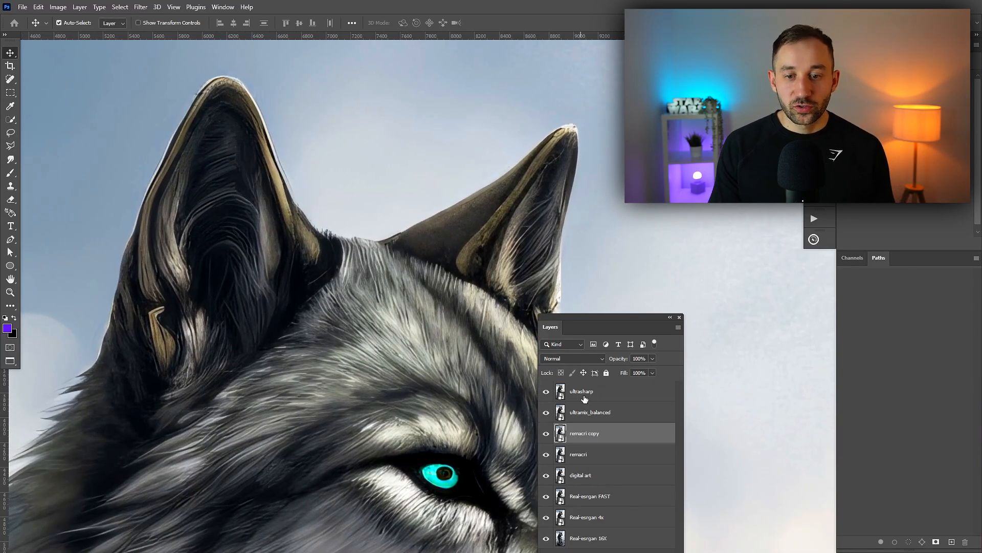
Compare the ultrasharp layer's ear fur against UltraMix Balanced and leave ultrasharp hidden
left_click(581, 391)
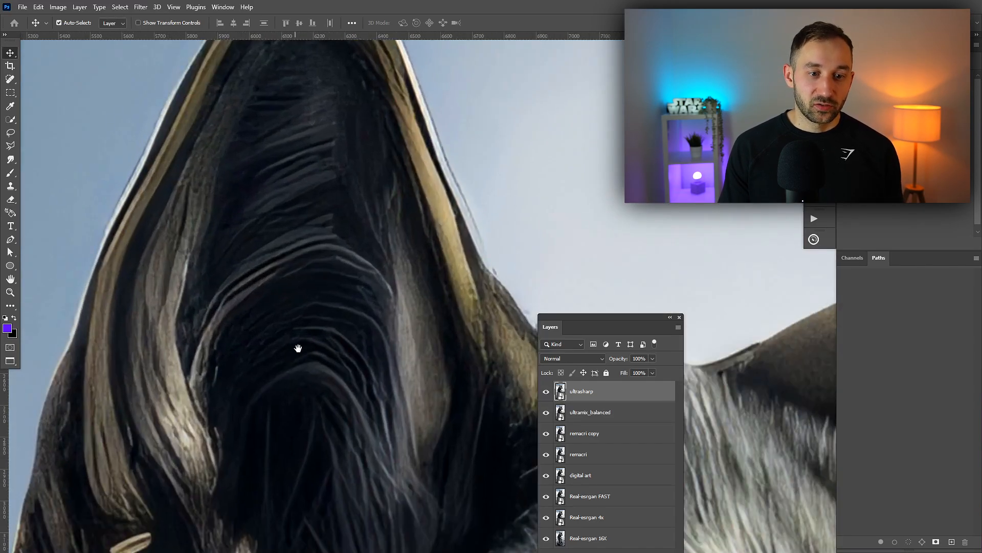
left_click_drag(298, 348, 347, 332)
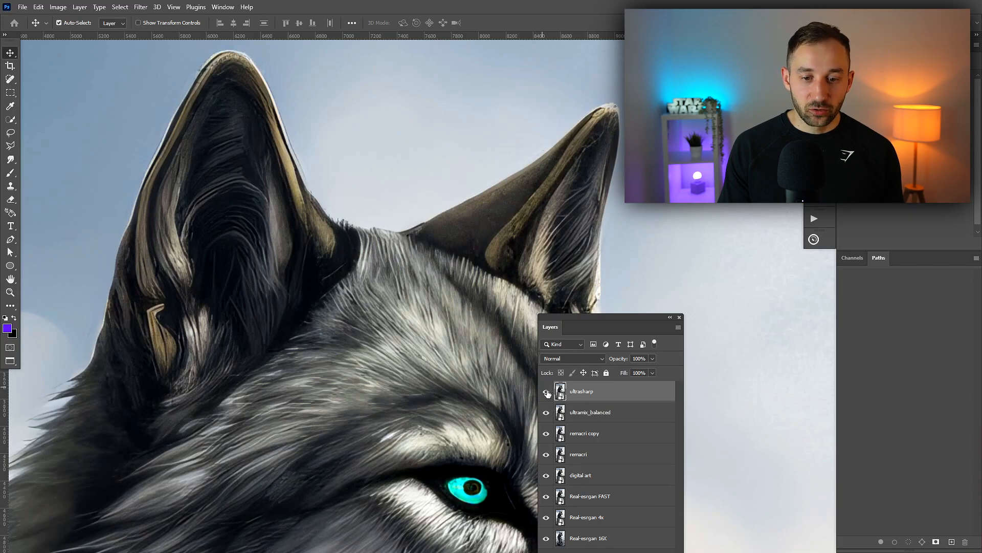
left_click(546, 391)
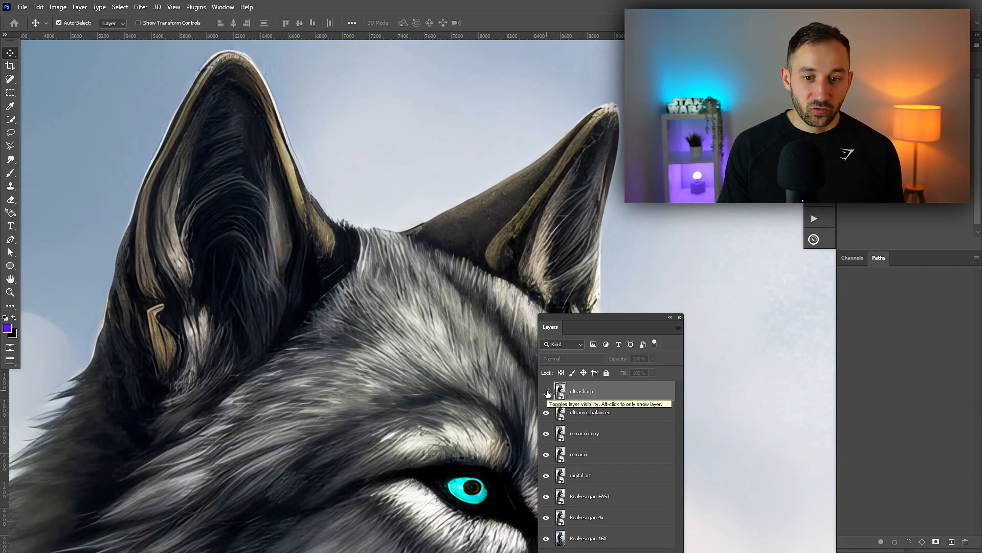
left_click(546, 393)
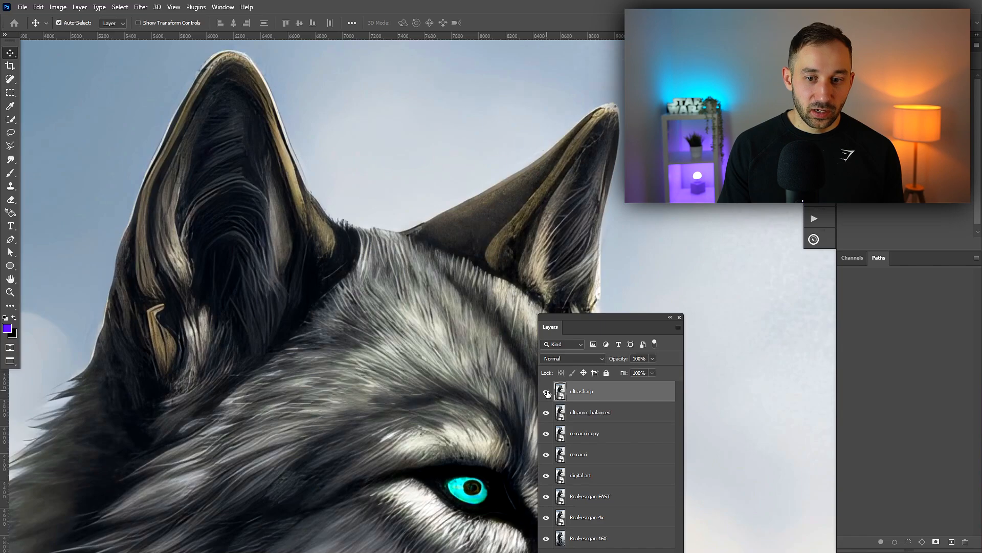
left_click(546, 393)
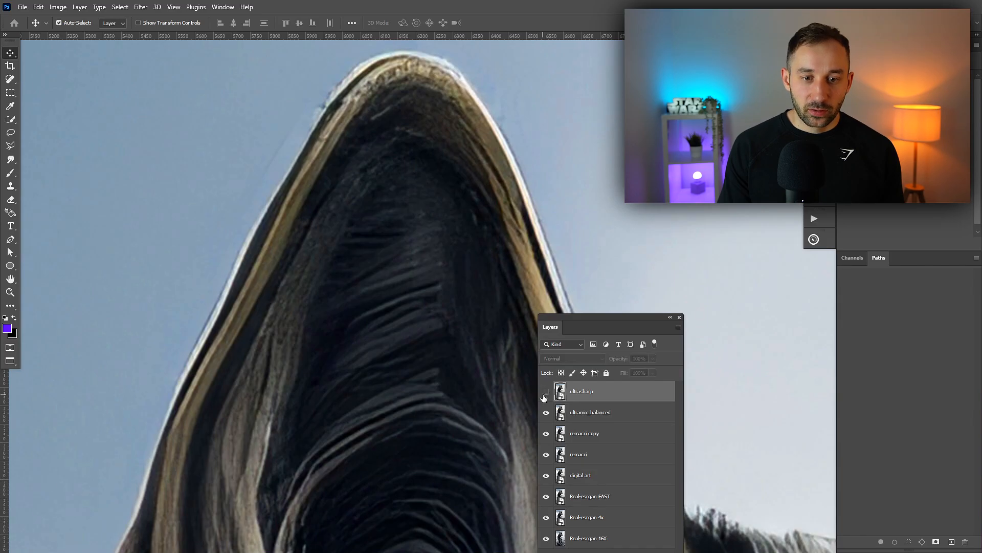
Toggle ultrasharp once more and hide ultramix_balanced so the remacri wolf shows
left_click(545, 390)
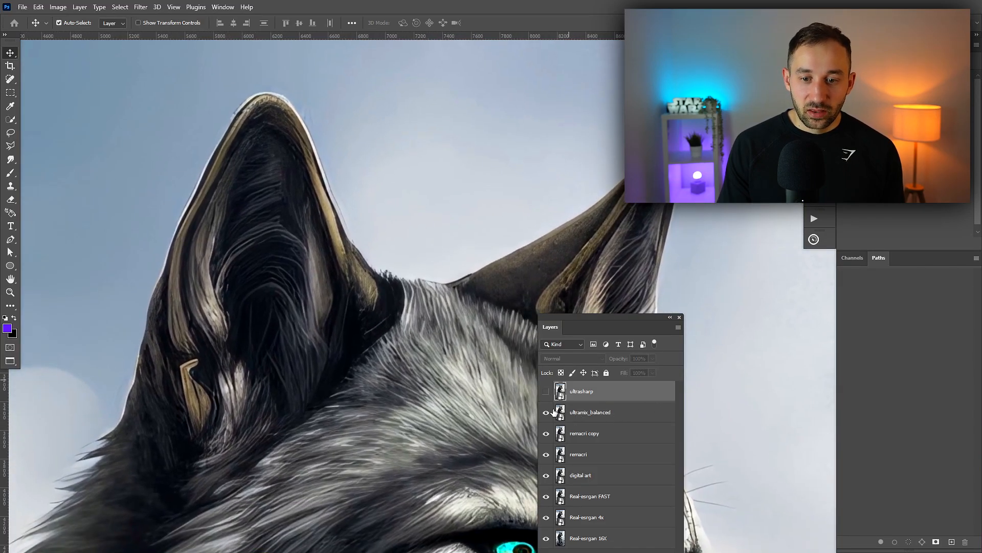
mouse_move(587, 442)
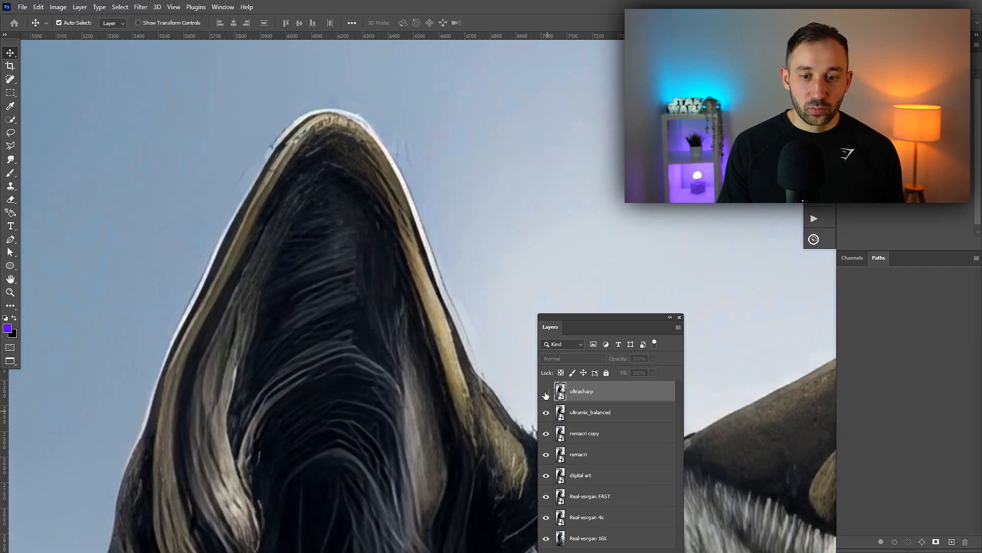
left_click(545, 391)
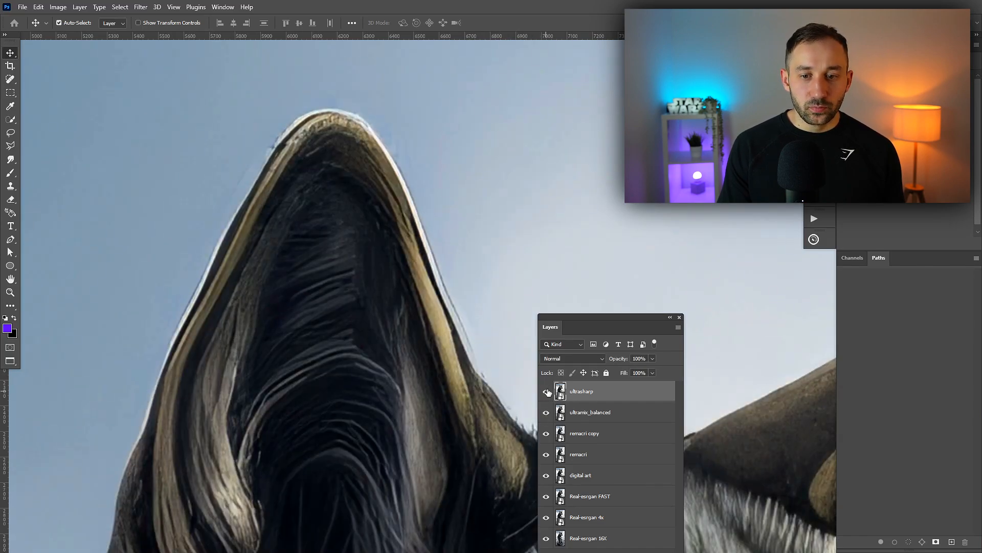
left_click(546, 412)
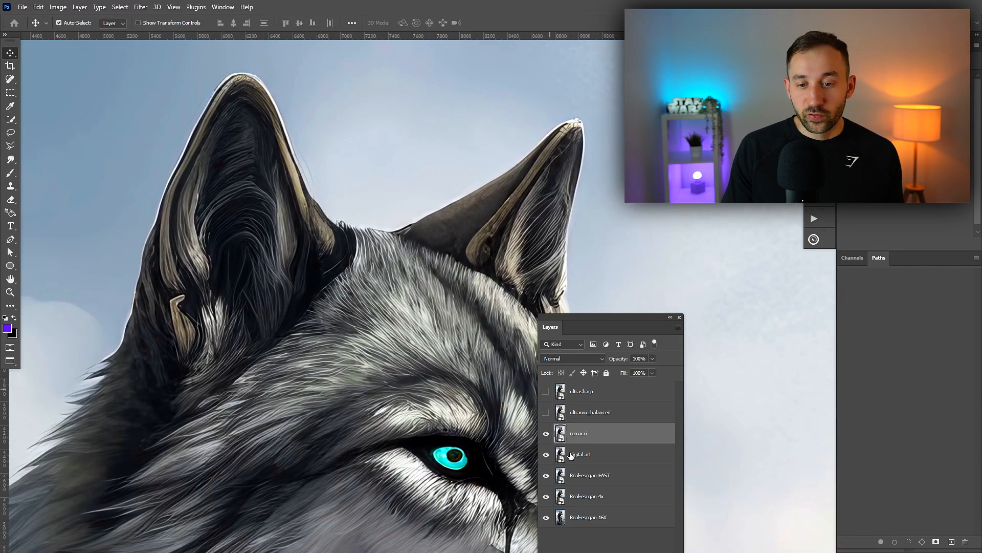
Hide the remacri, digital art and Real-esrgan FAST layers, revealing Real-esrgan 4x
left_click(546, 433)
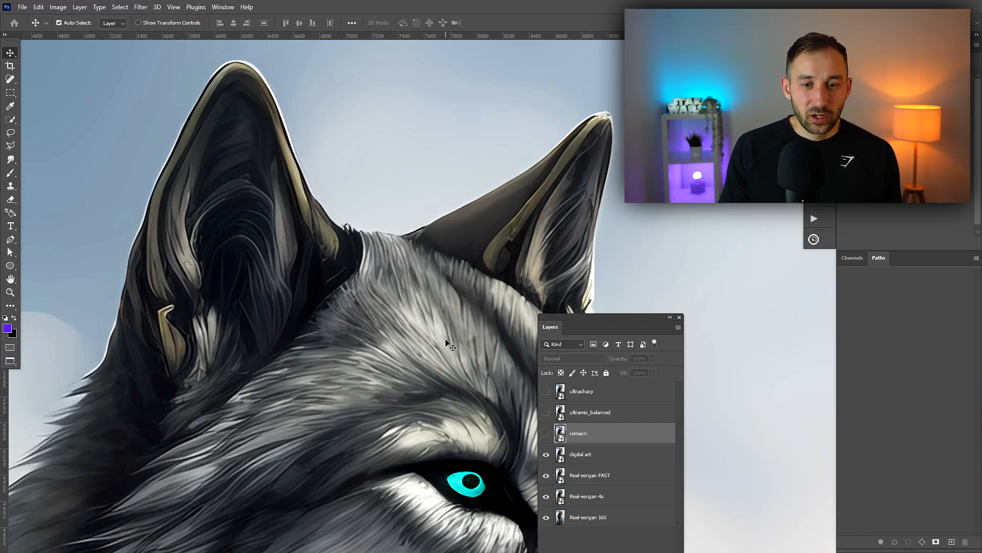
left_click(580, 453)
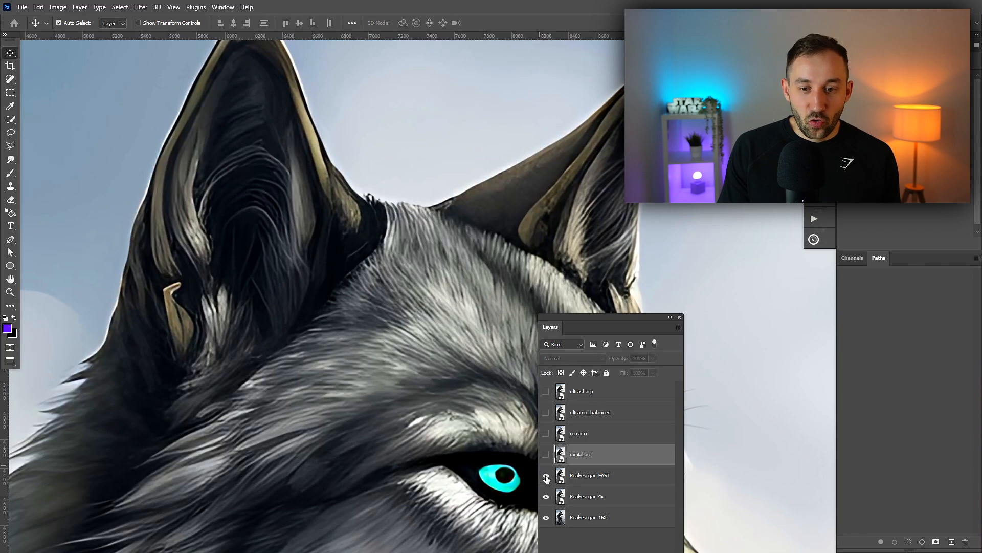
left_click(586, 495)
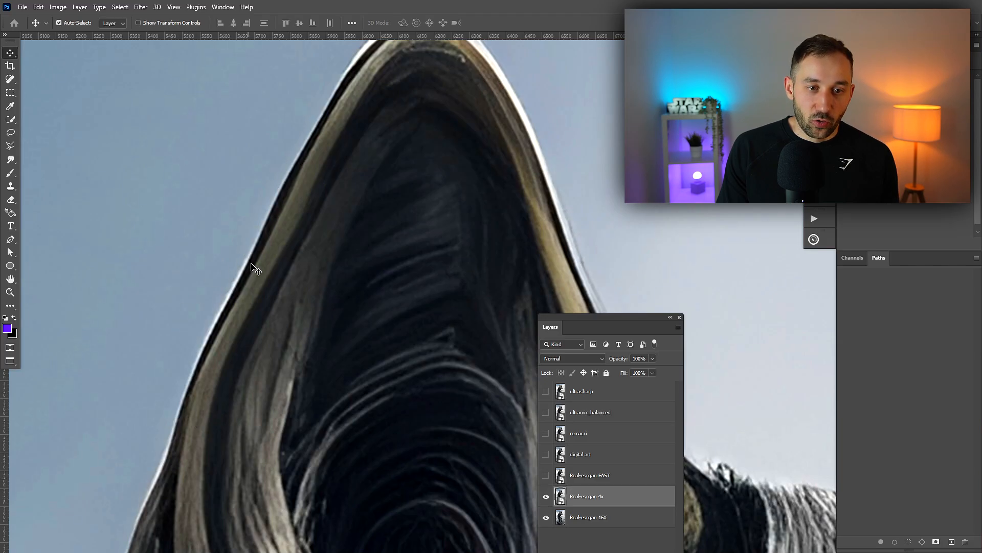
Compare the wolf's eye detail with Real-esrgan FAST toggled, leaving it hidden over 4x
left_click_drag(253, 266, 297, 306)
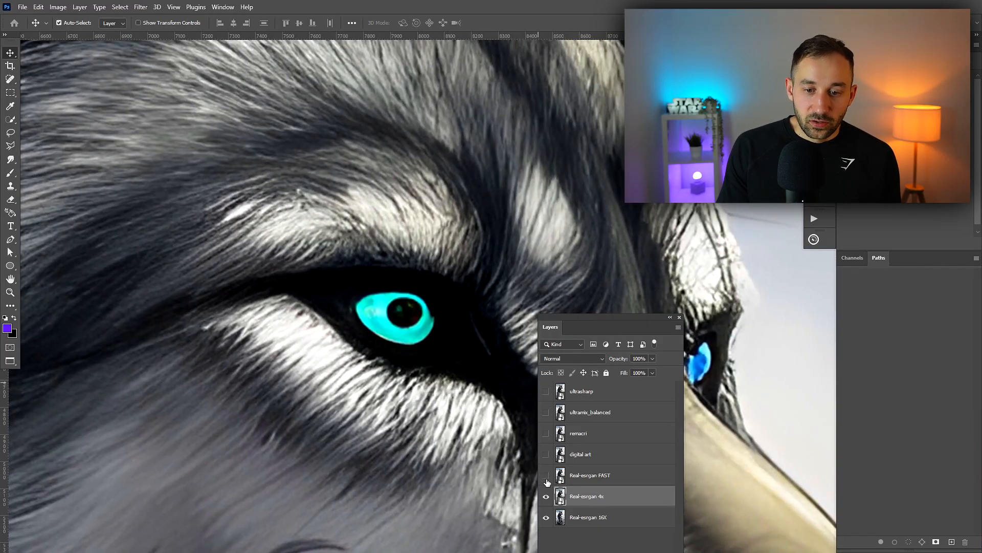
left_click(546, 476)
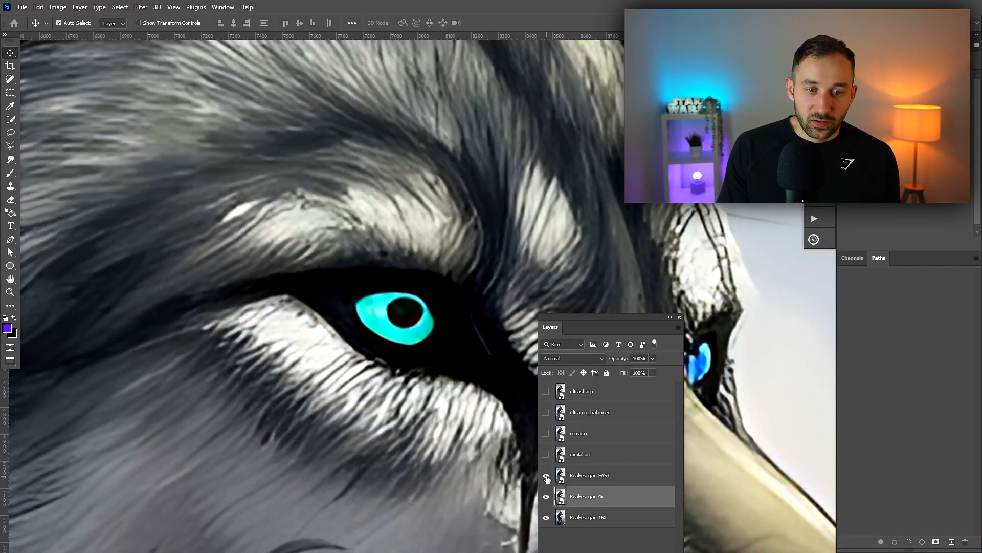
left_click(545, 475)
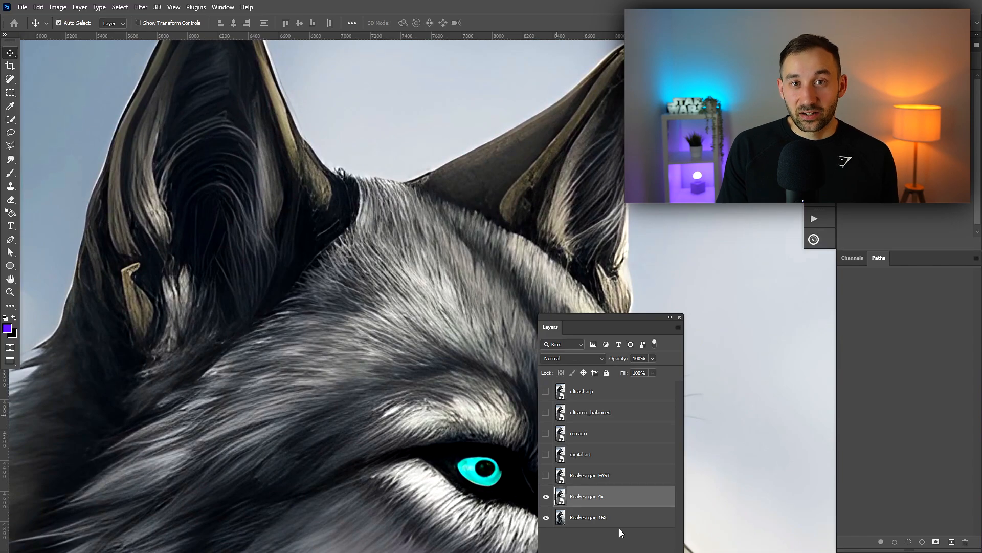
mouse_move(617, 520)
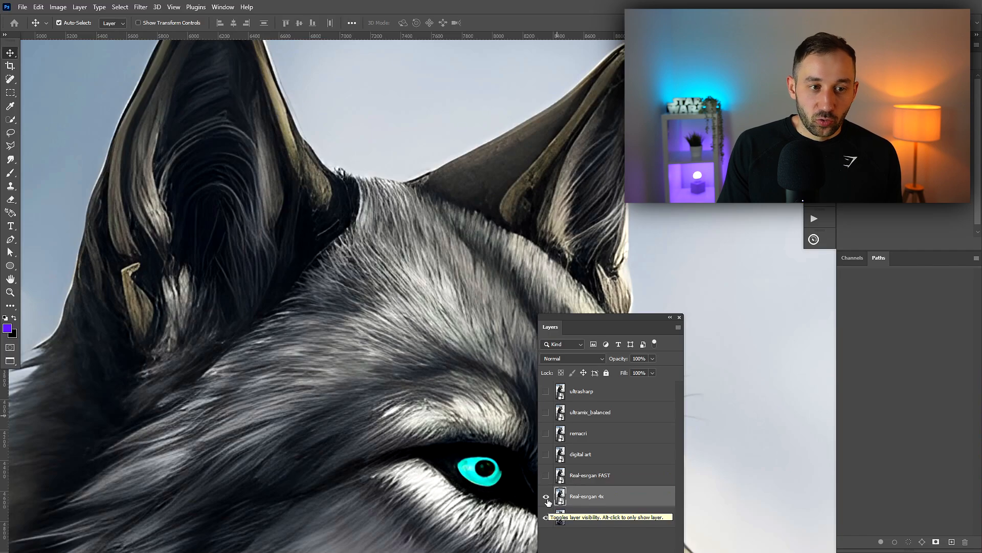
Toggle and finally hide Real-esrgan 4x so only the Real-esrgan 16X result shows
left_click(546, 495)
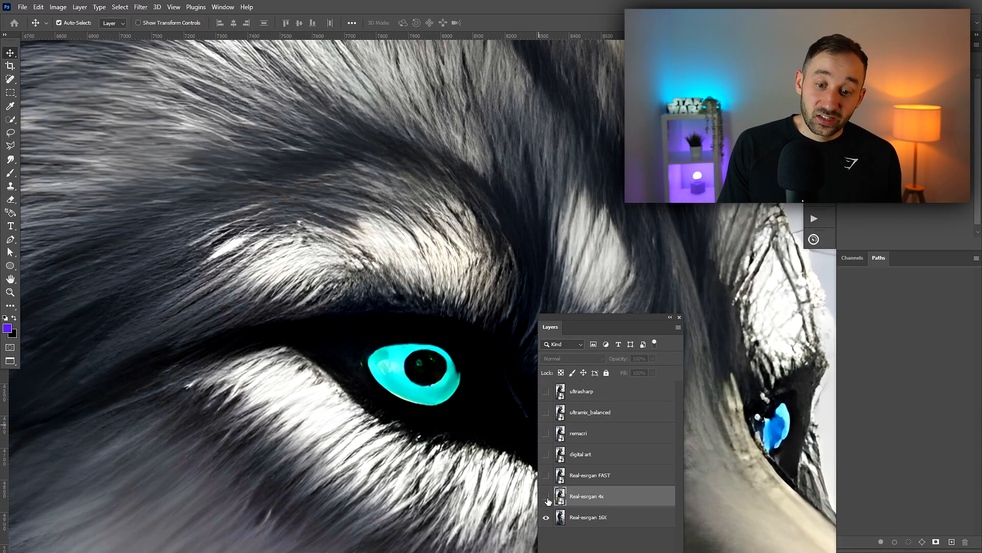
left_click(546, 496)
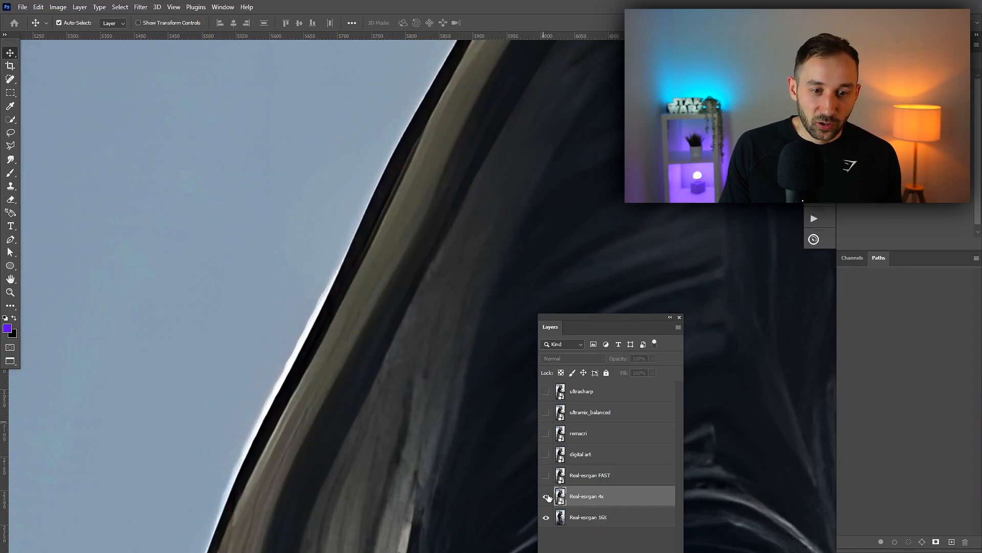
left_click(545, 496)
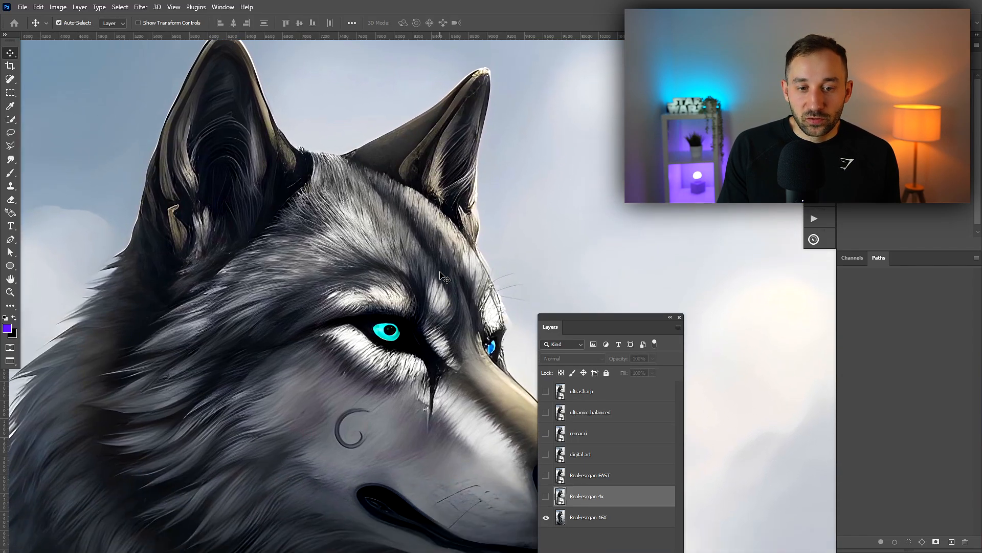
Show the Real-esrgan 4x layer again, then select the digital art and remacri layers
left_click(545, 497)
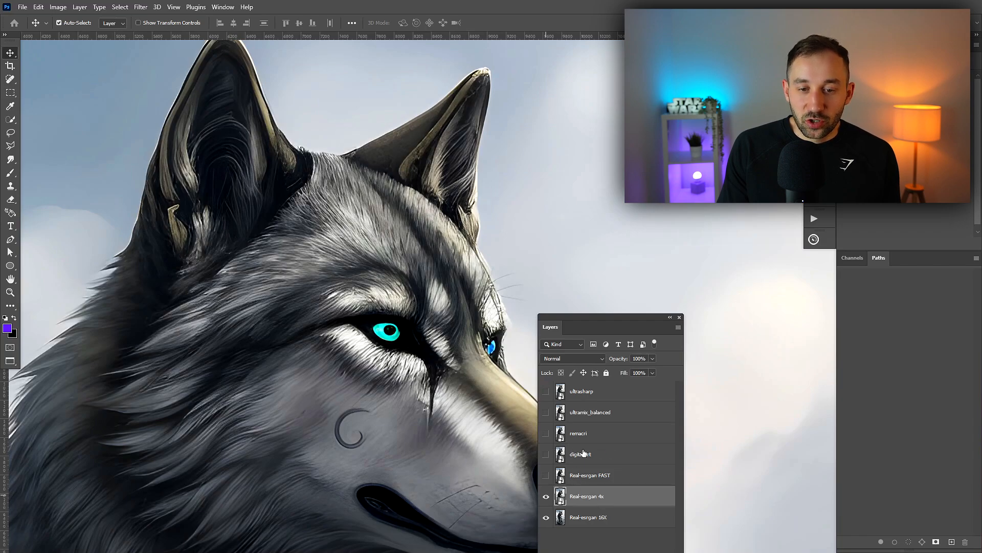
left_click(581, 453)
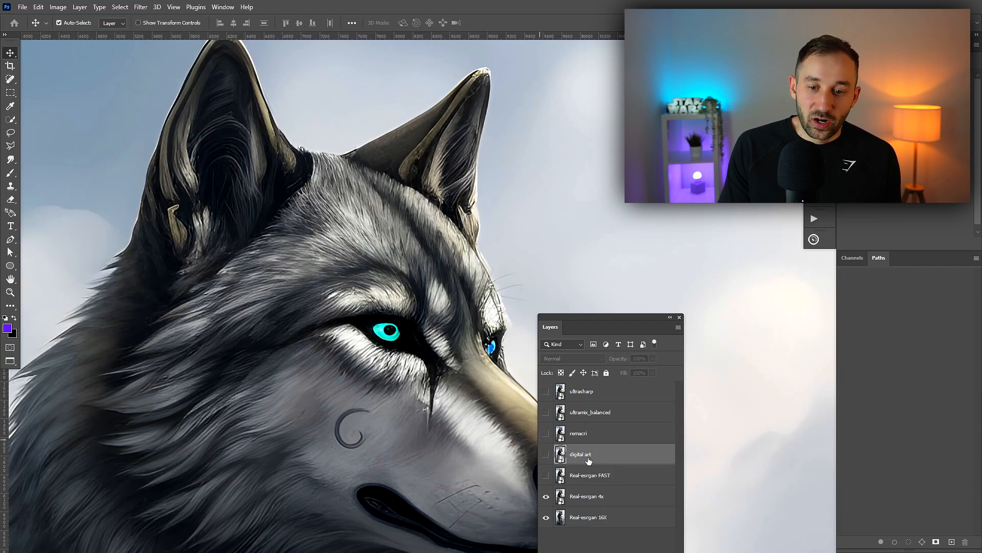
left_click(580, 432)
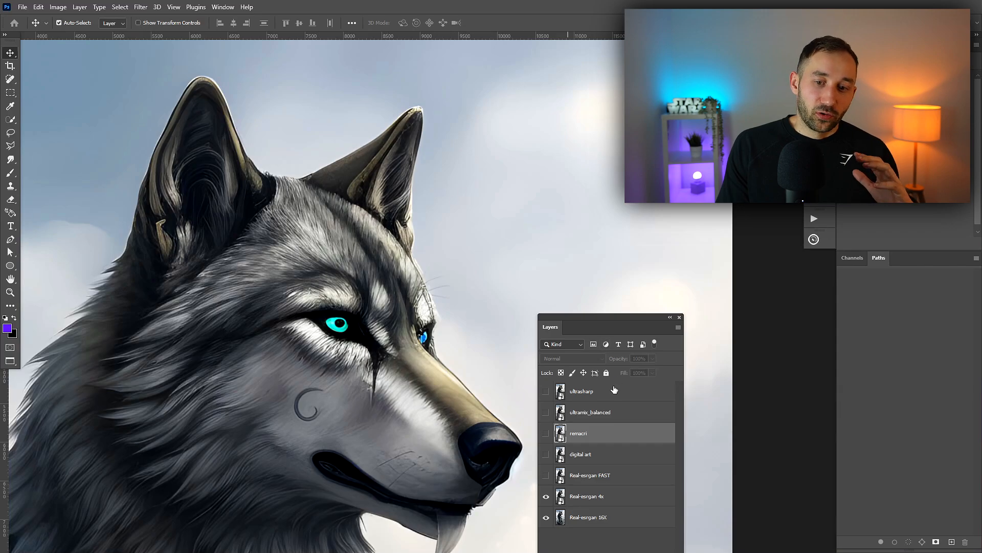
mouse_move(608, 392)
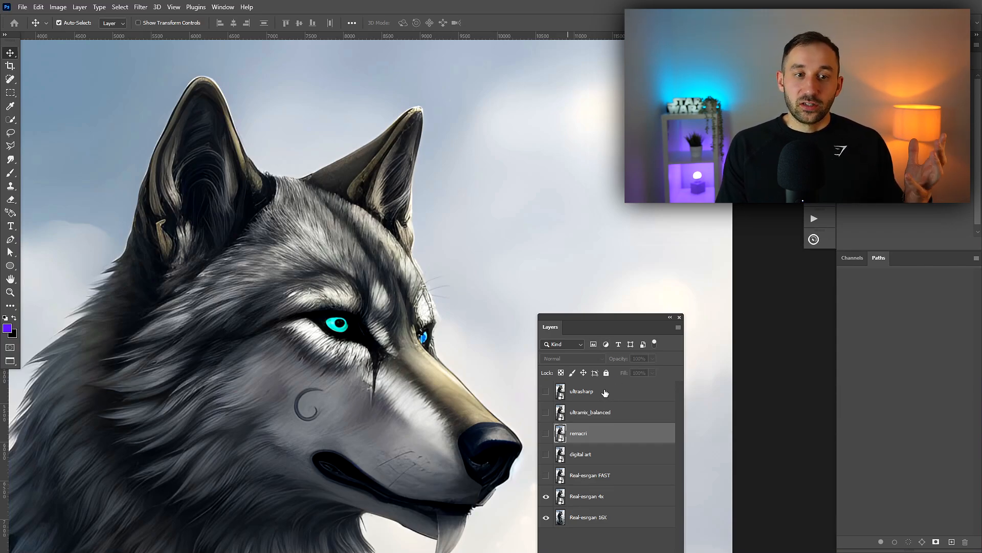
mouse_move(602, 392)
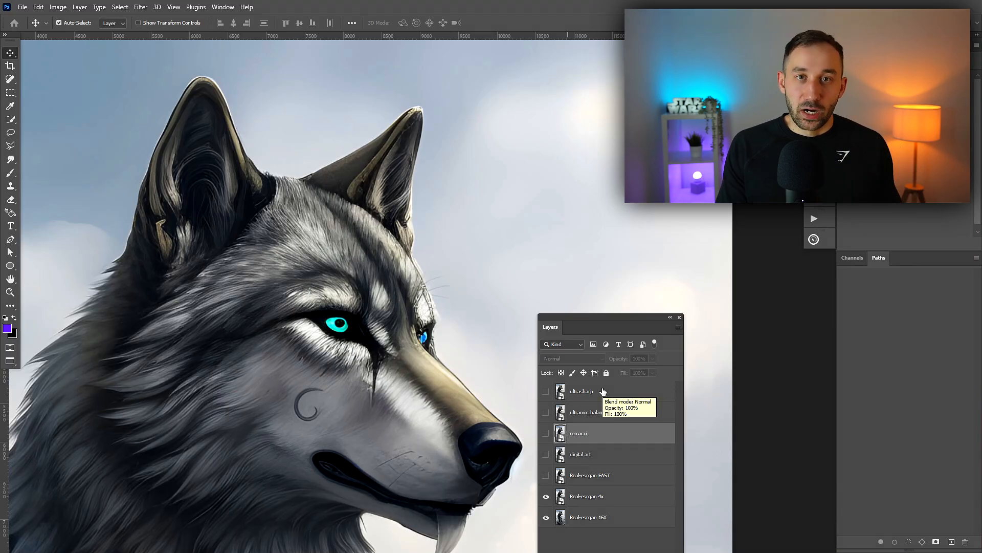